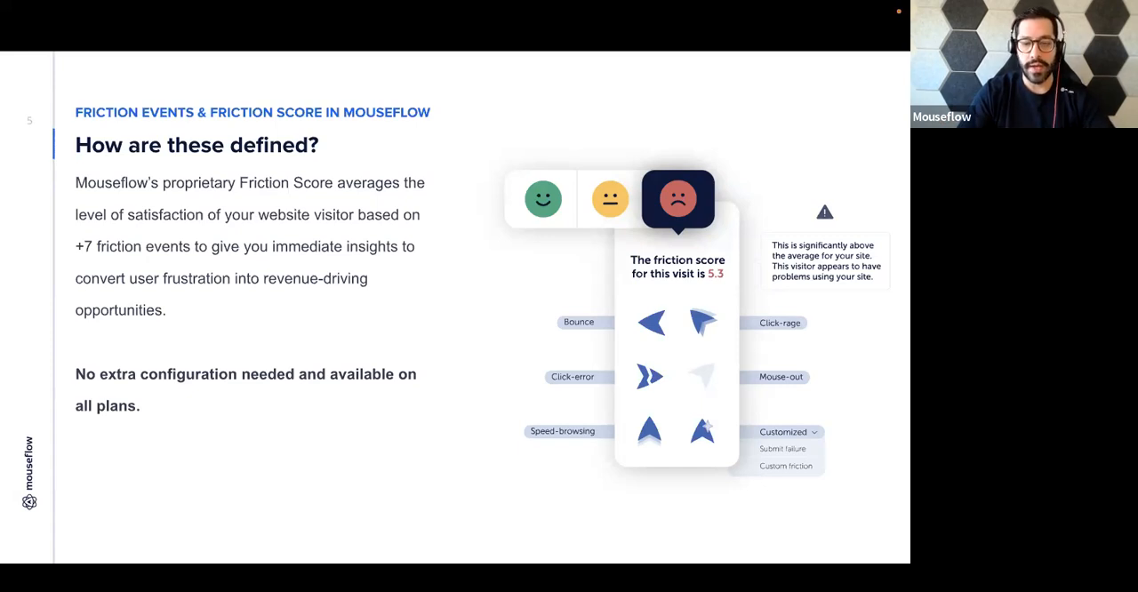
{"action": "mouse_move", "coordinate": [426, 428]}
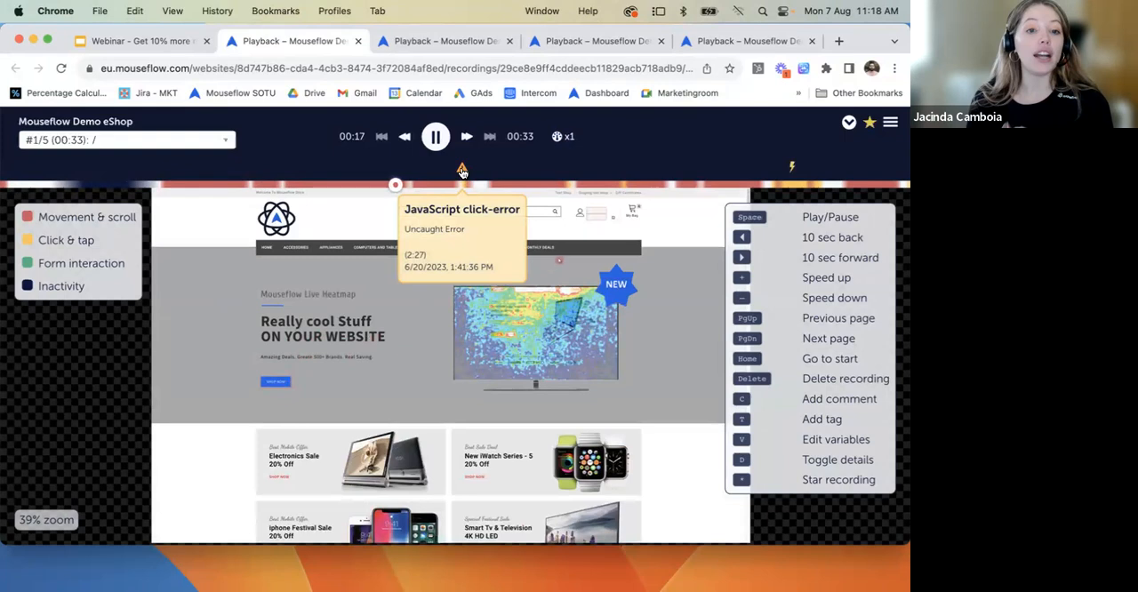
Pause the session replay at 00:19, right after the JavaScript click-error marker.
{"action": "left_click", "coordinate": [436, 136]}
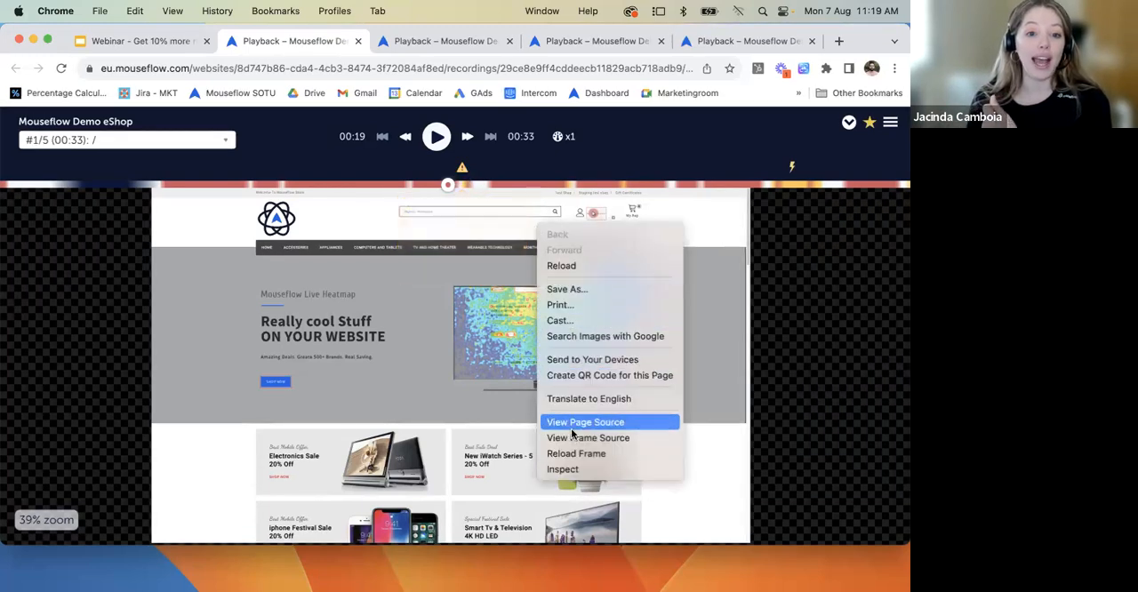
Inspect the replayed page and scroll the Console up to the CORS font failures and 404 error.
{"action": "left_click", "coordinate": [562, 468]}
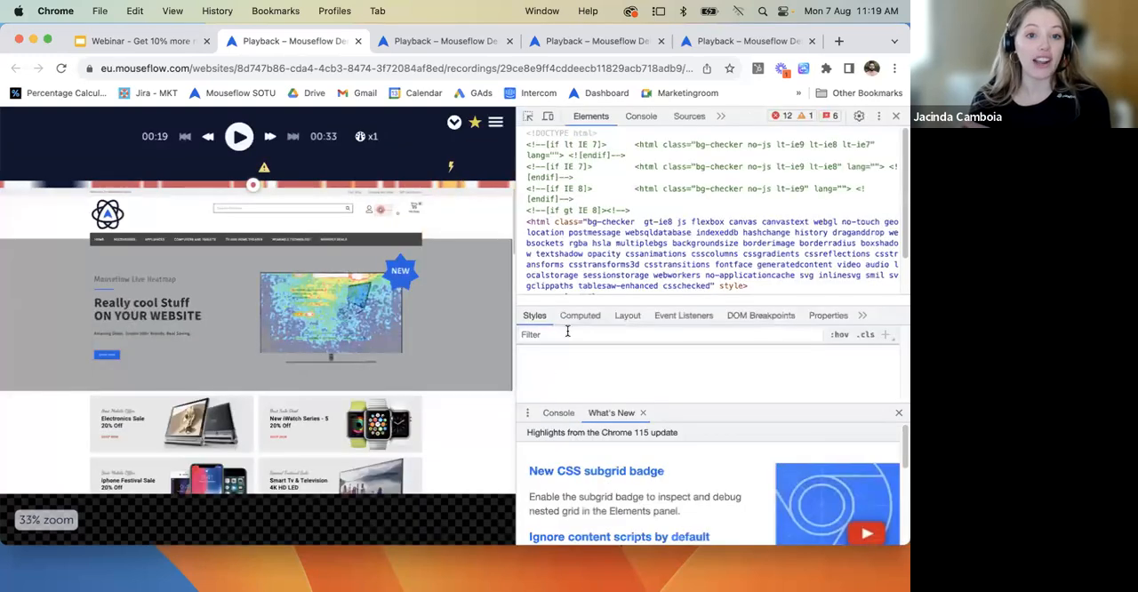
{"action": "left_click", "coordinate": [641, 116]}
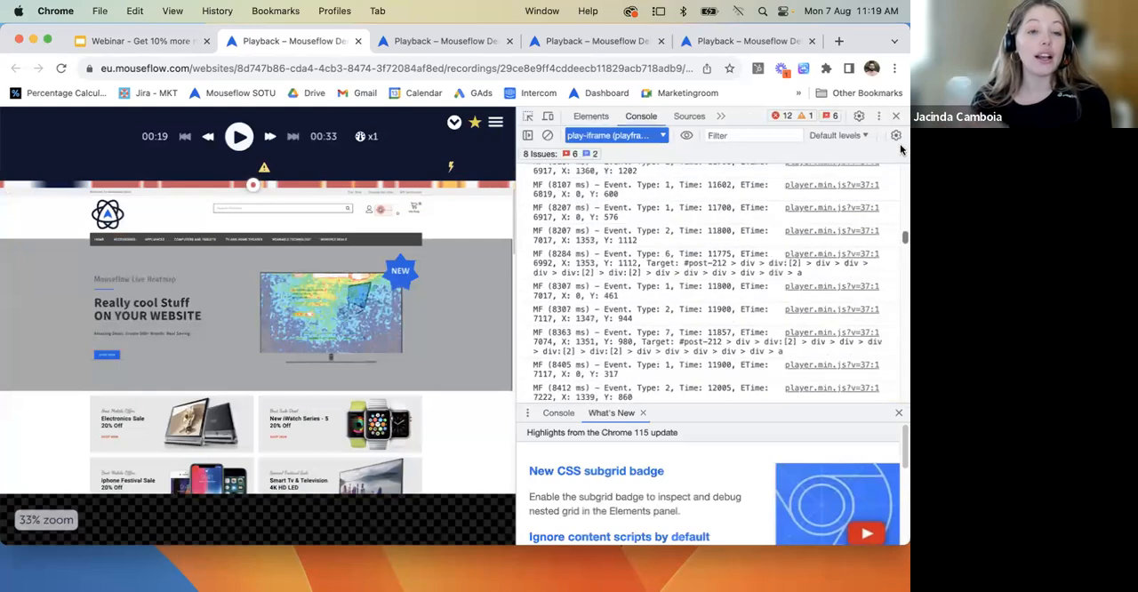
{"action": "scroll", "scroll_direction": "up", "scroll_amount": 3}
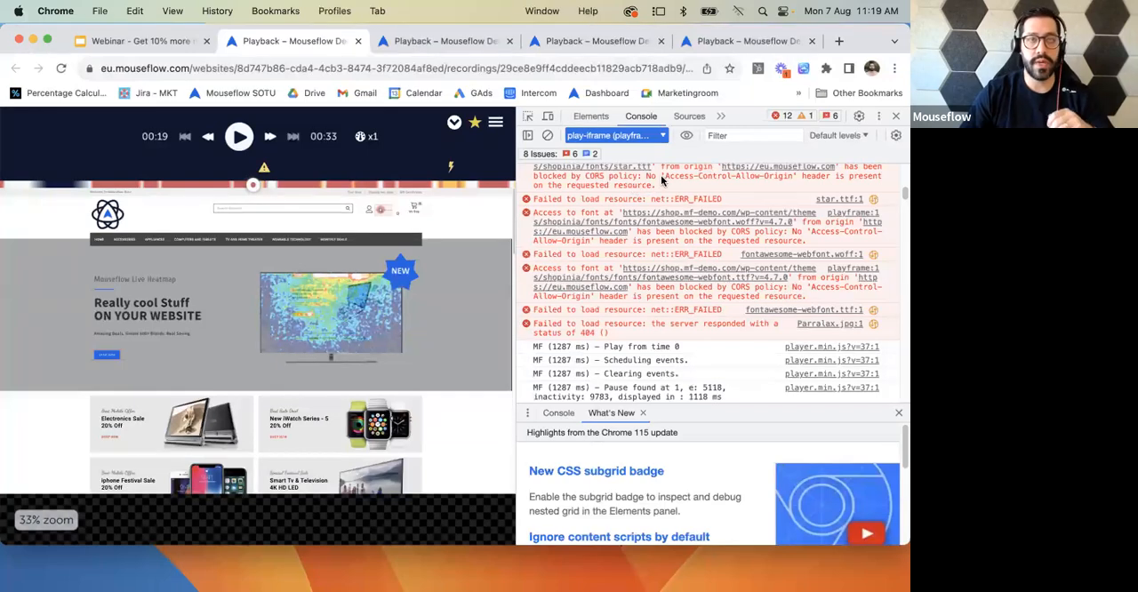
{"action": "mouse_move", "coordinate": [804, 135]}
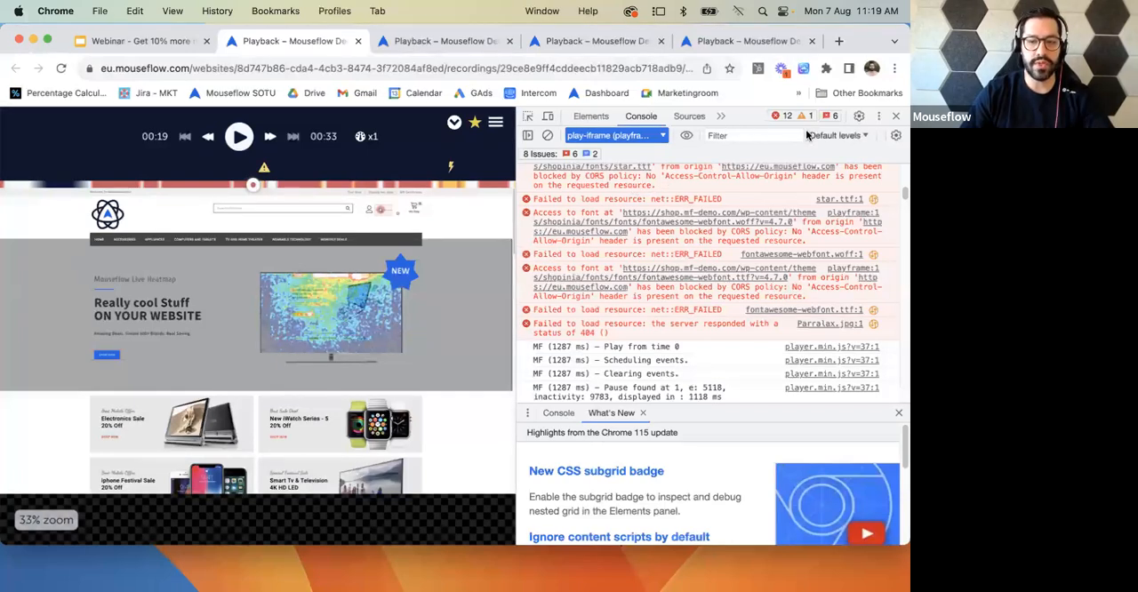
{"action": "mouse_move", "coordinate": [836, 135]}
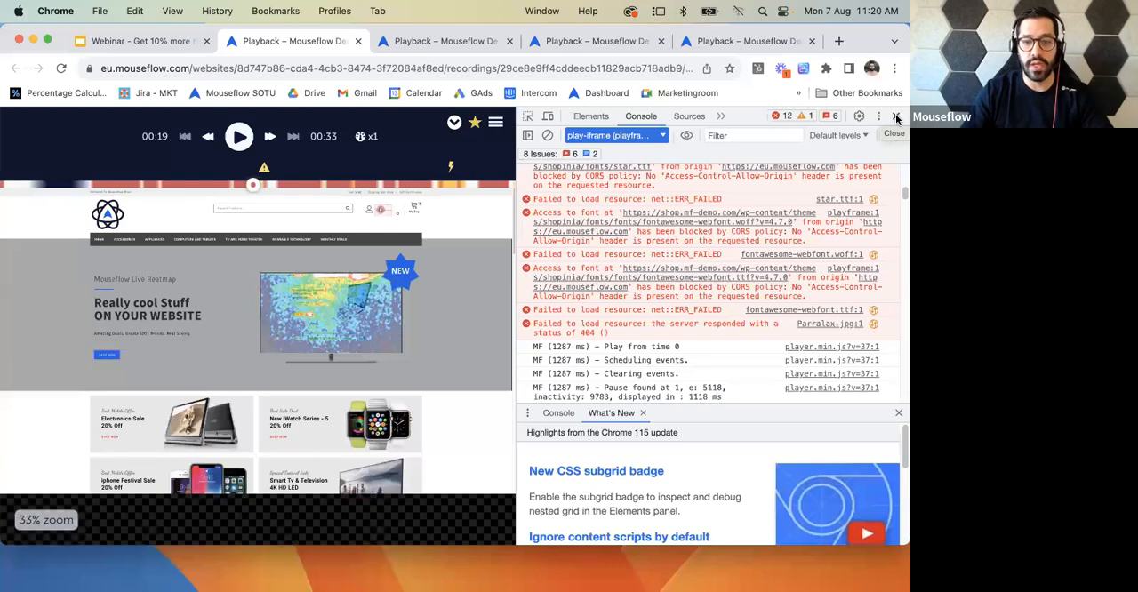
Close DevTools and play the demo shop replay on to page 2, the accessories category.
{"action": "left_click", "coordinate": [894, 115]}
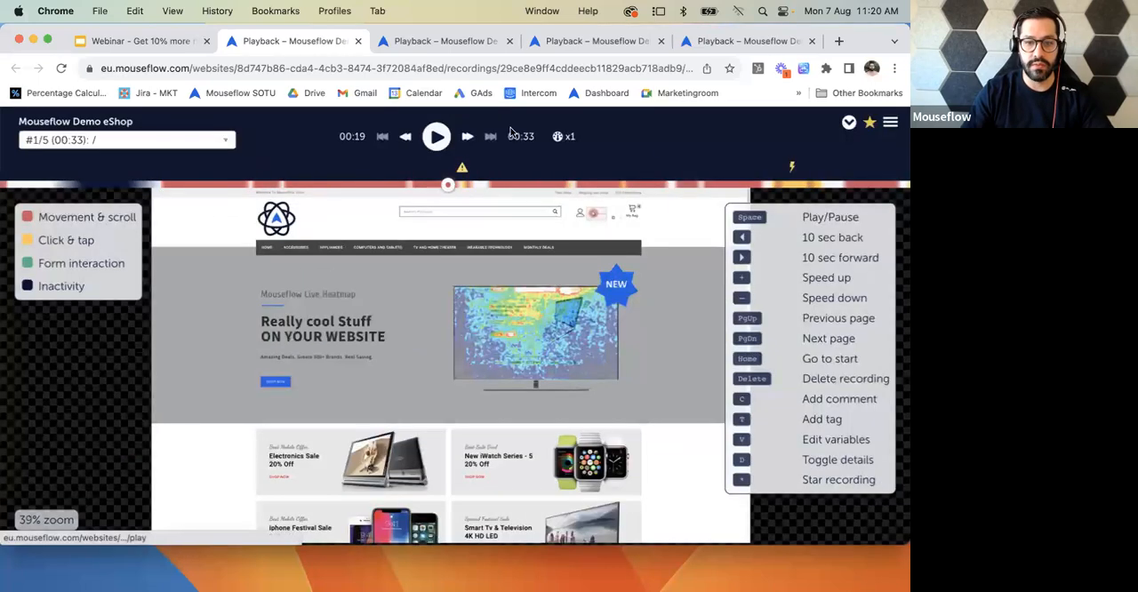
{"action": "left_click", "coordinate": [436, 136]}
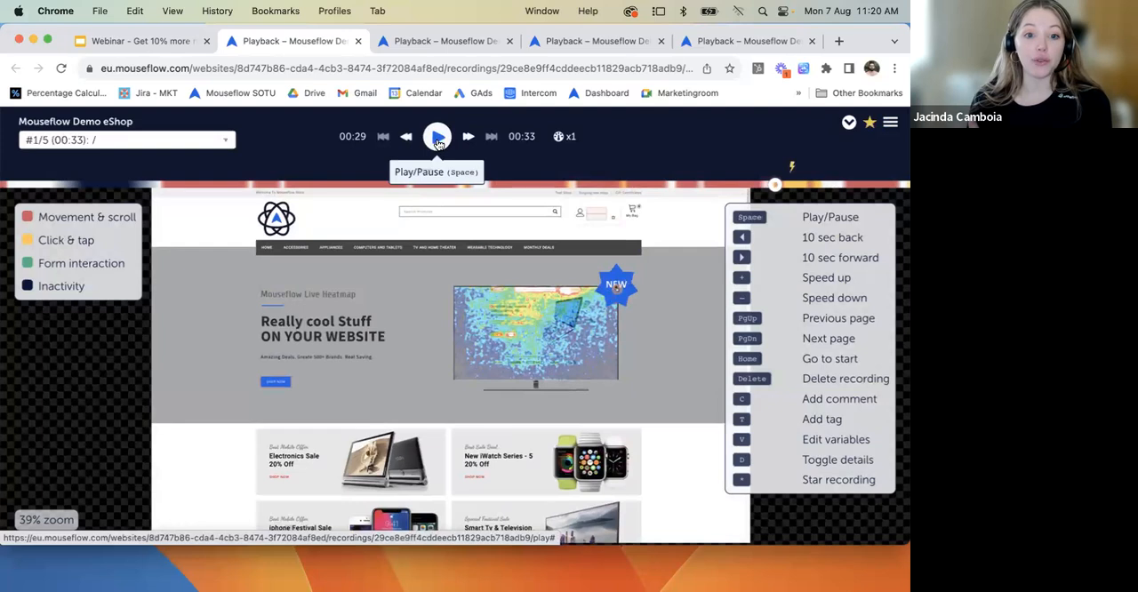
{"action": "left_click", "coordinate": [436, 136]}
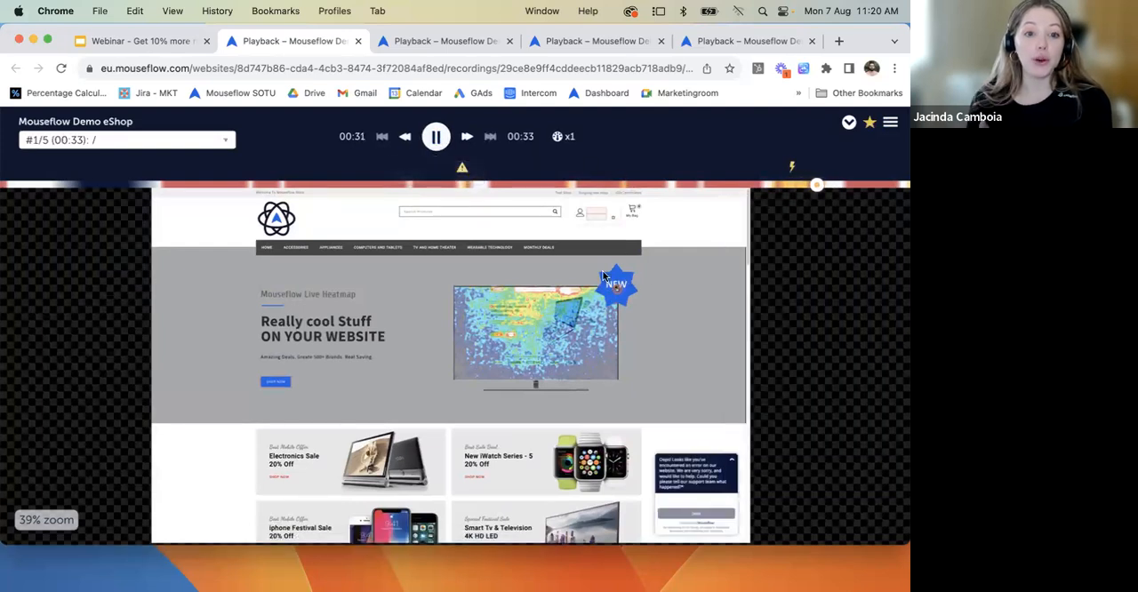
{"action": "left_click", "coordinate": [436, 136]}
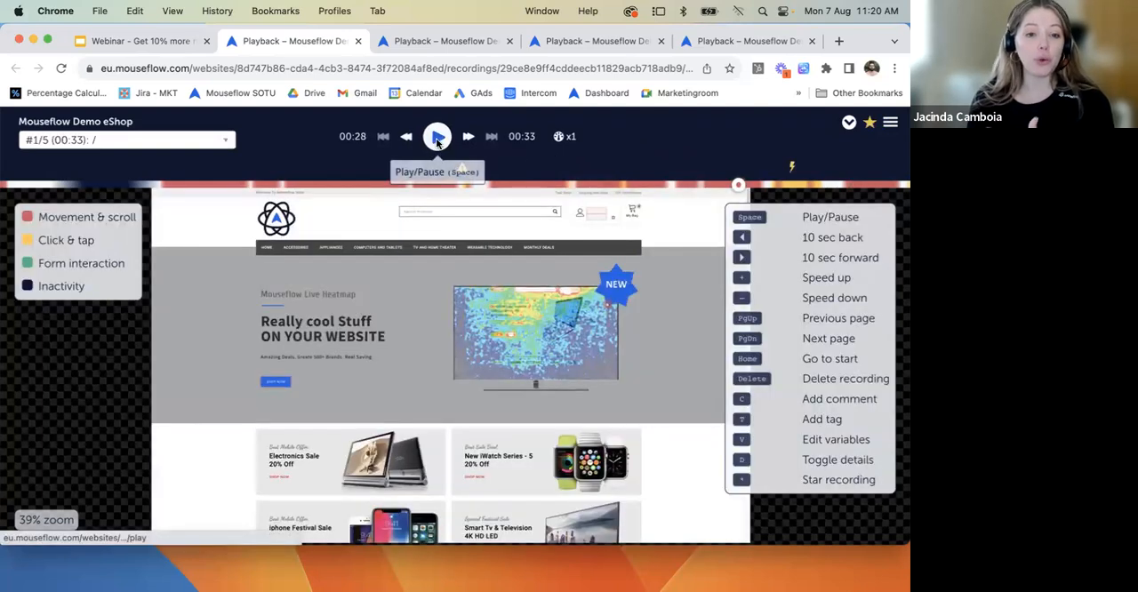
{"action": "left_click", "coordinate": [436, 136]}
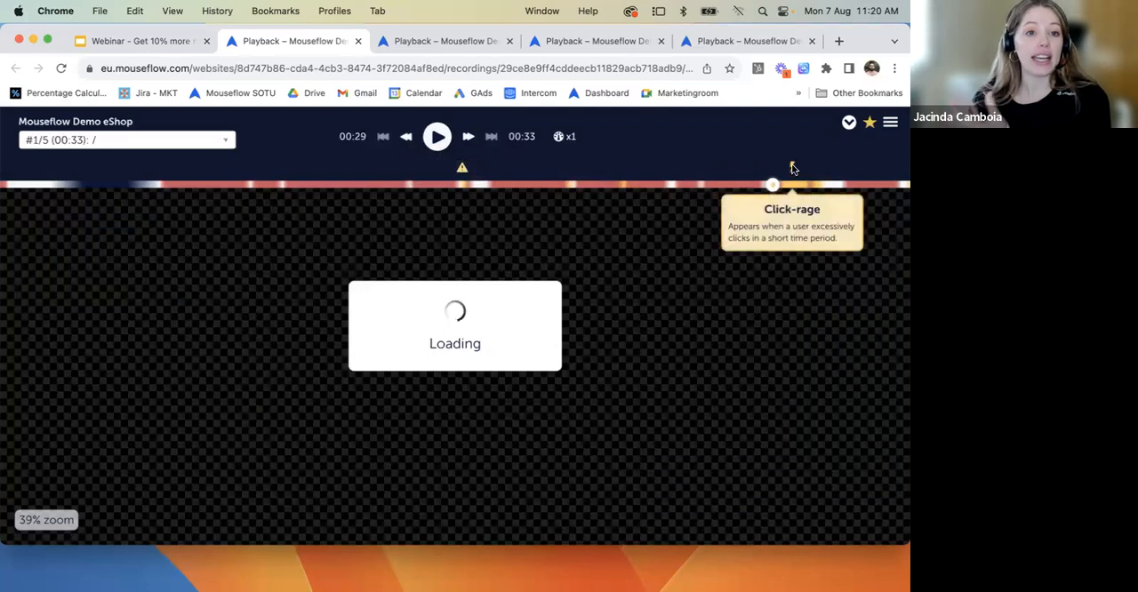
{"action": "left_click", "coordinate": [437, 136]}
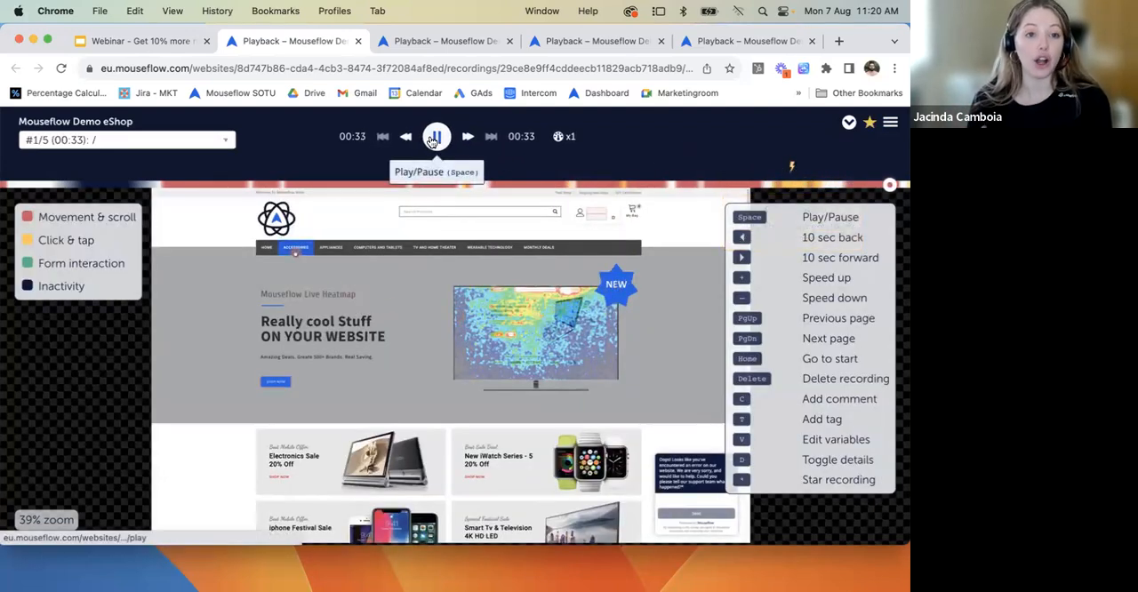
{"action": "left_click", "coordinate": [435, 136]}
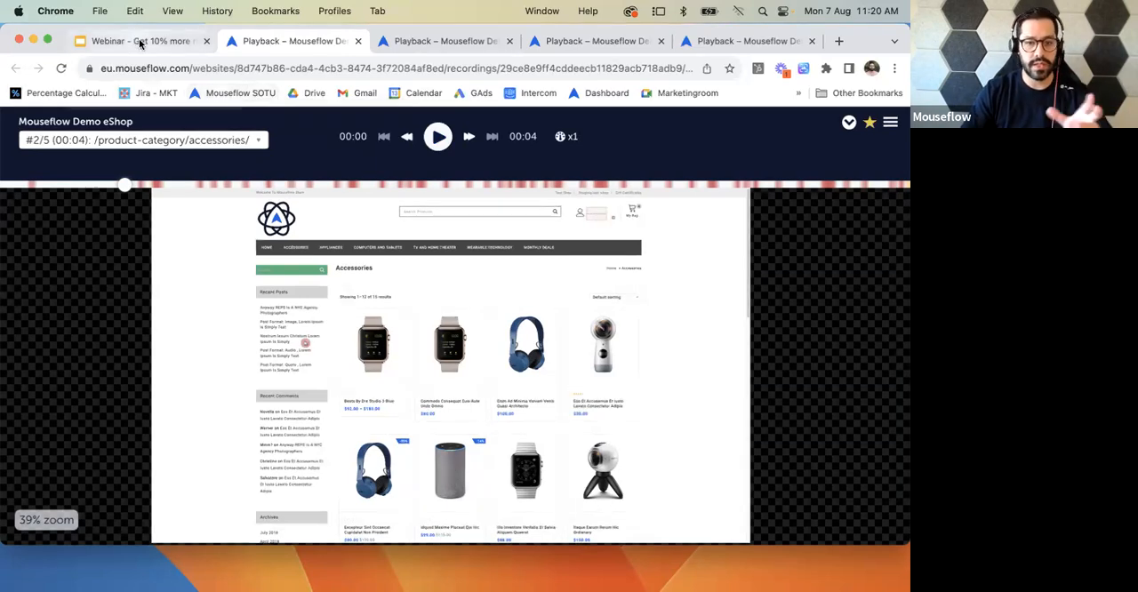
{"action": "left_click", "coordinate": [138, 41]}
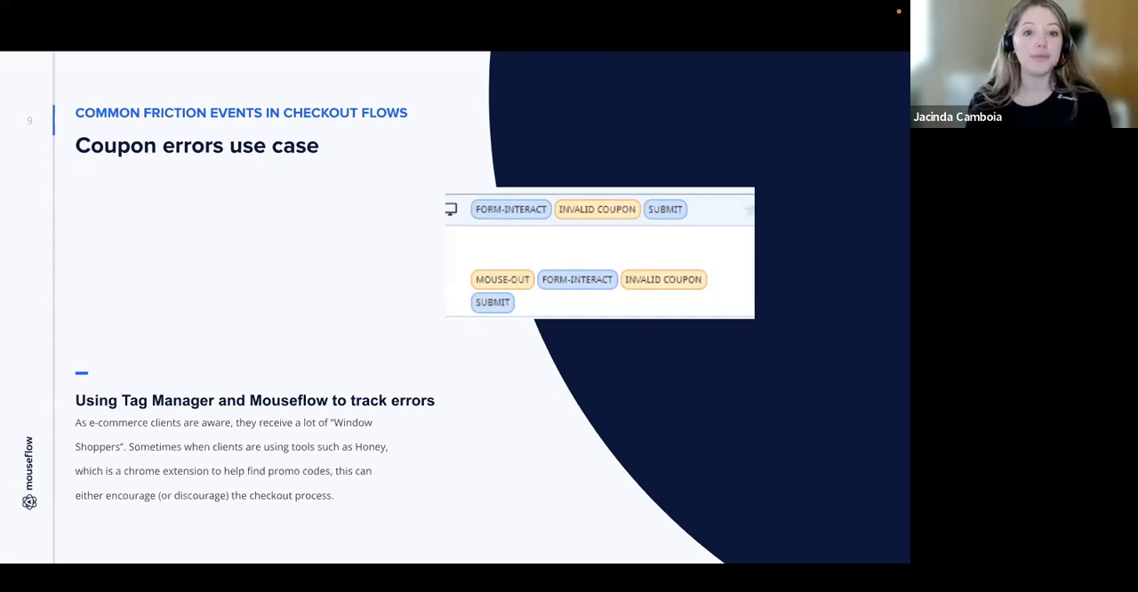
{"action": "mouse_move", "coordinate": [546, 158]}
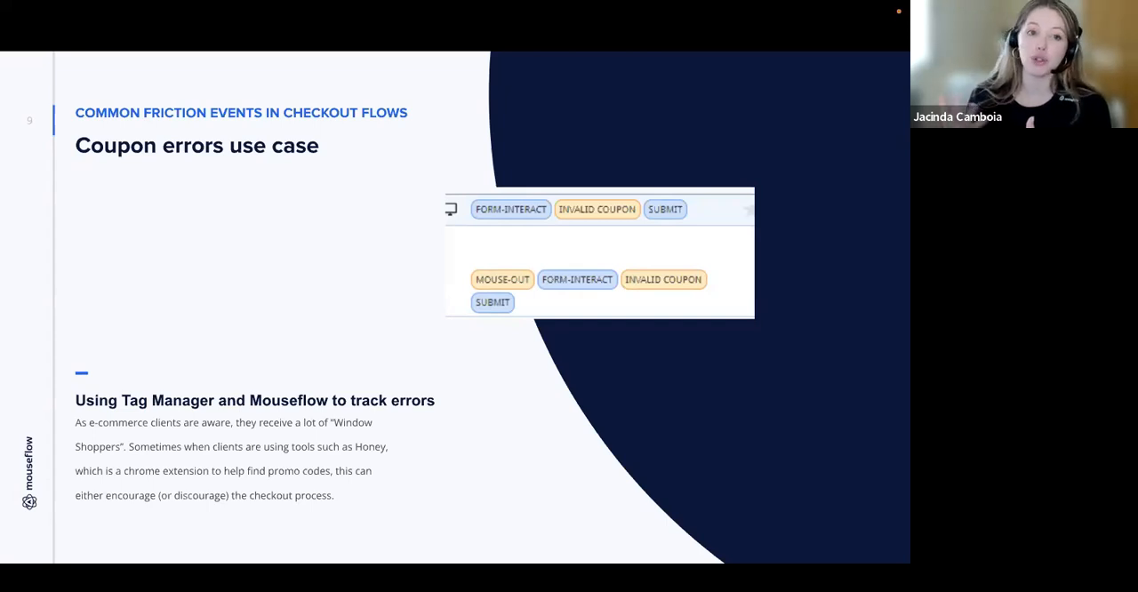
{"action": "mouse_move", "coordinate": [626, 123]}
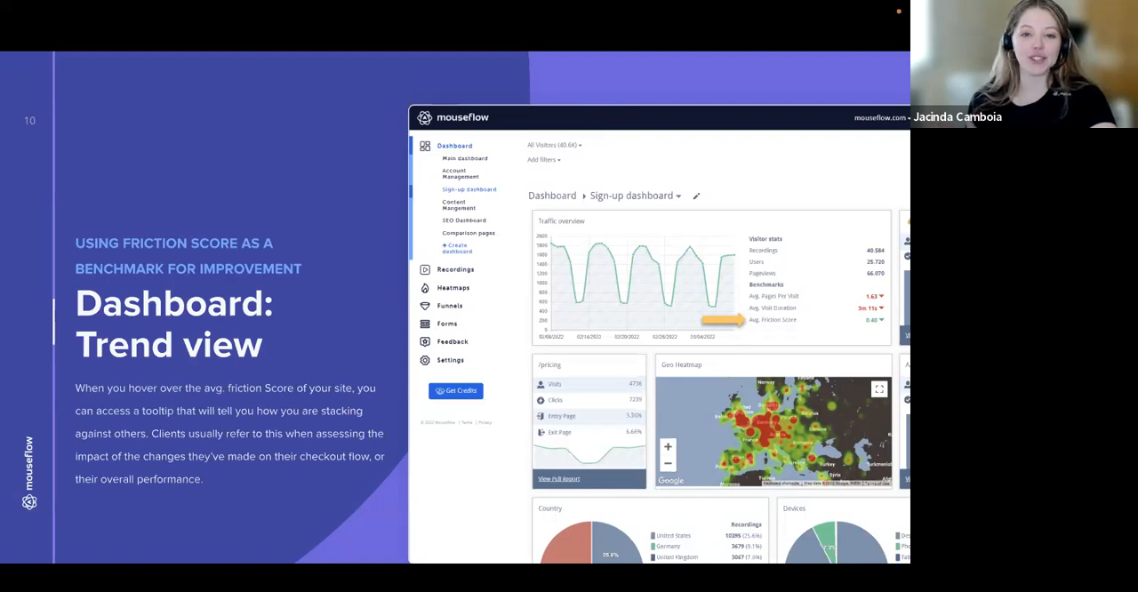
{"action": "mouse_move", "coordinate": [610, 123]}
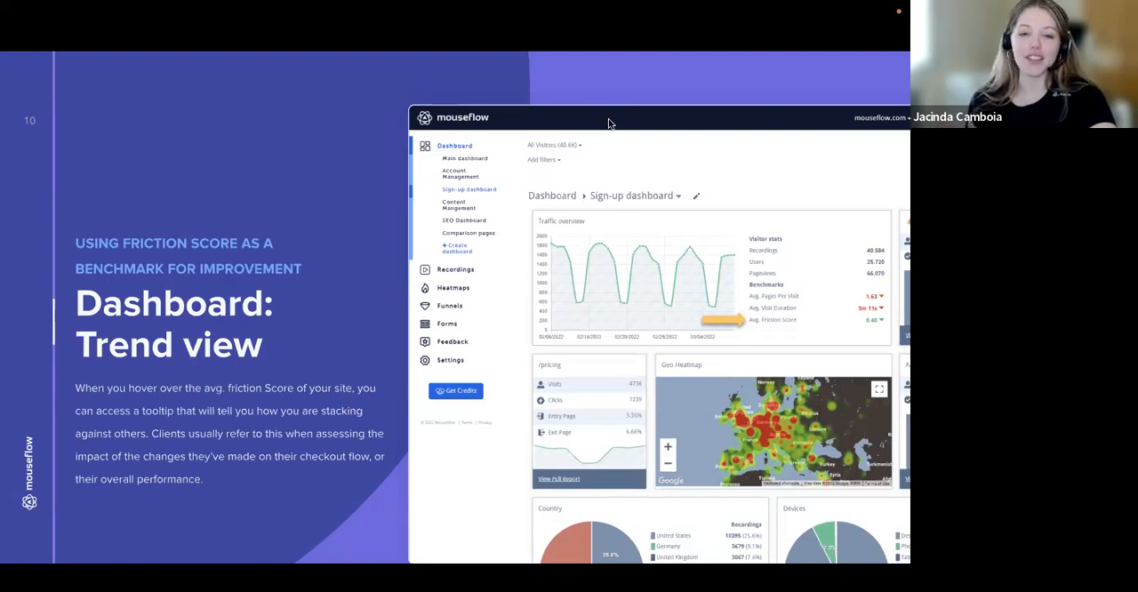
{"action": "mouse_move", "coordinate": [711, 284]}
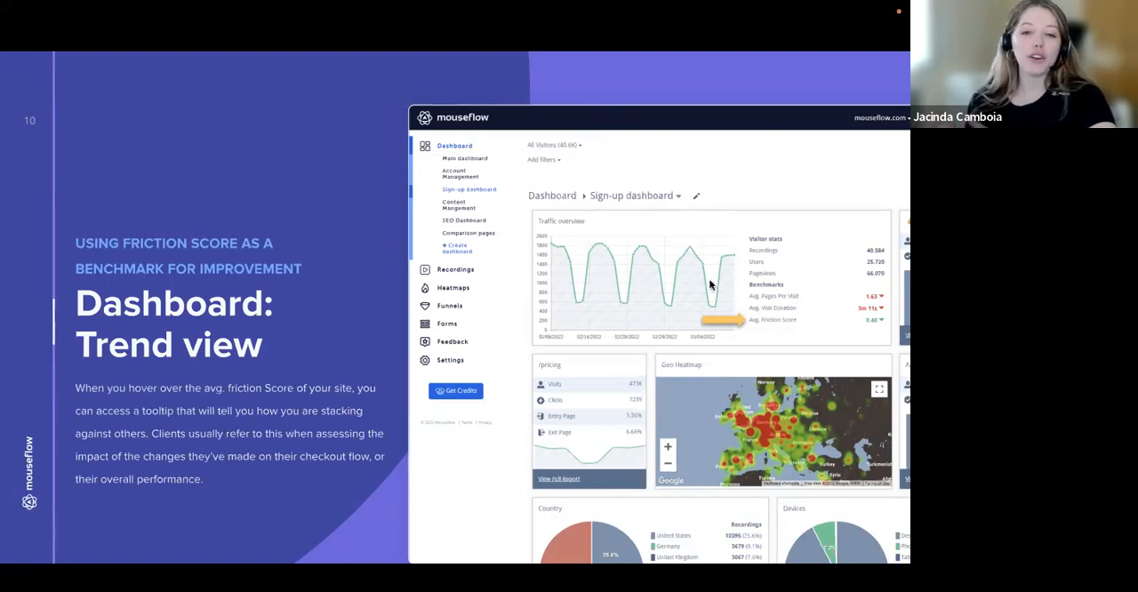
{"action": "mouse_move", "coordinate": [782, 327]}
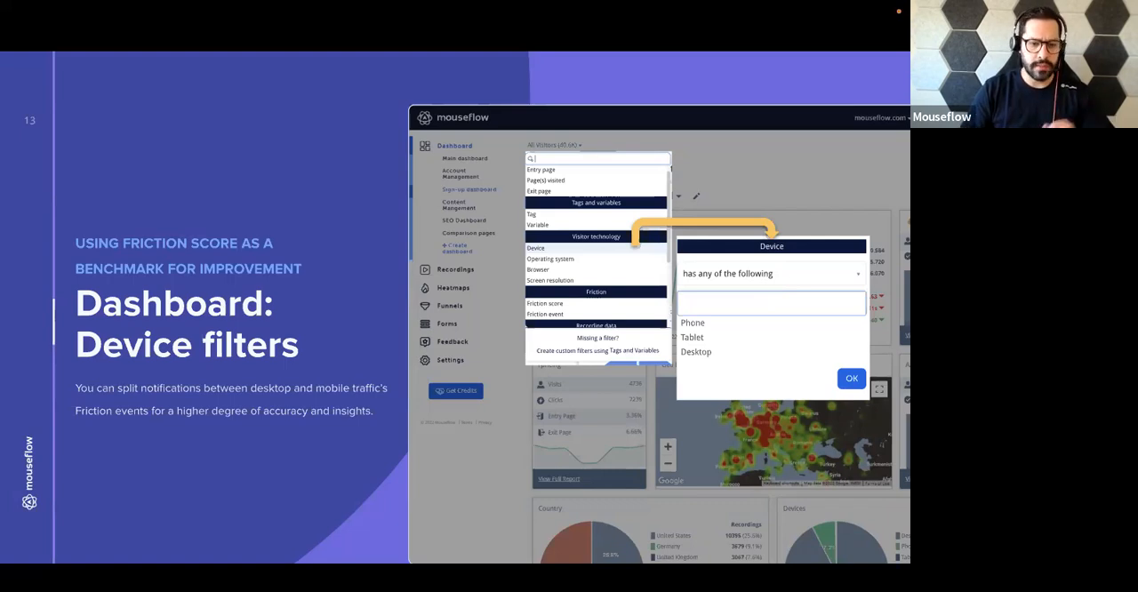
{"action": "key", "text": "Right"}
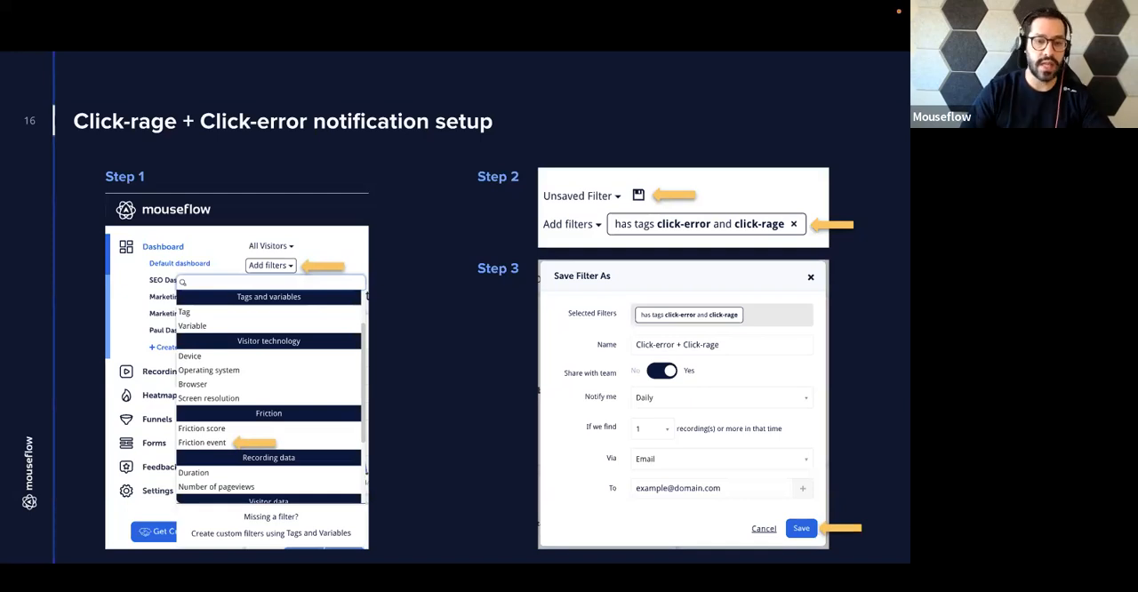
Advance the deck from slide 16 to slide 17, the three-notification homework slide.
{"action": "key", "text": "Right"}
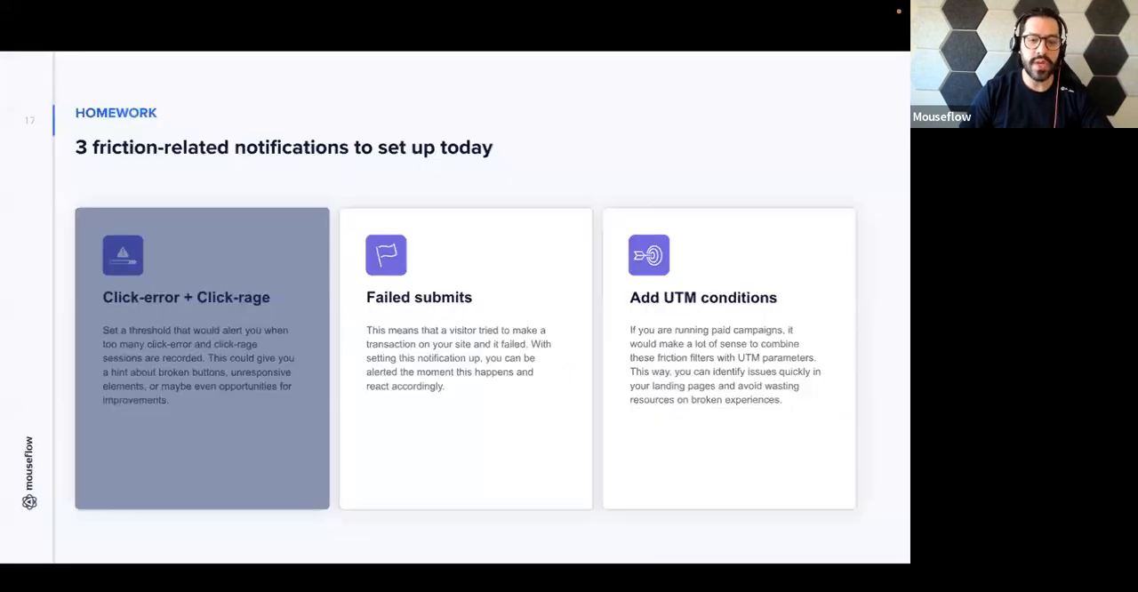